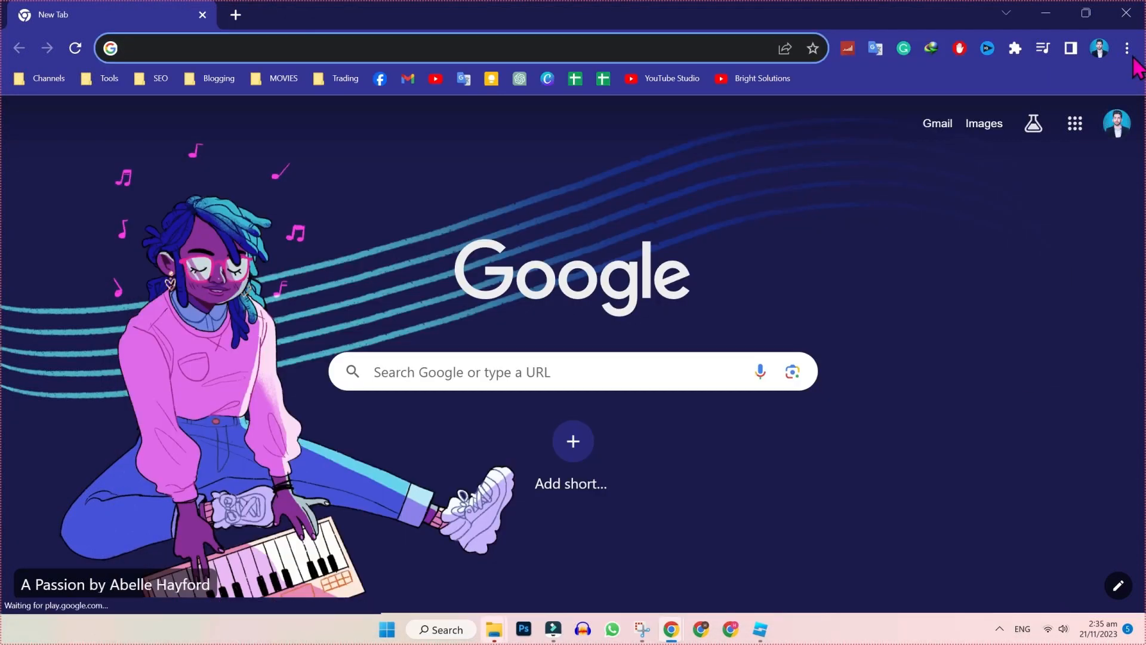
{"action": "left_click", "coordinate": [1097, 48]}
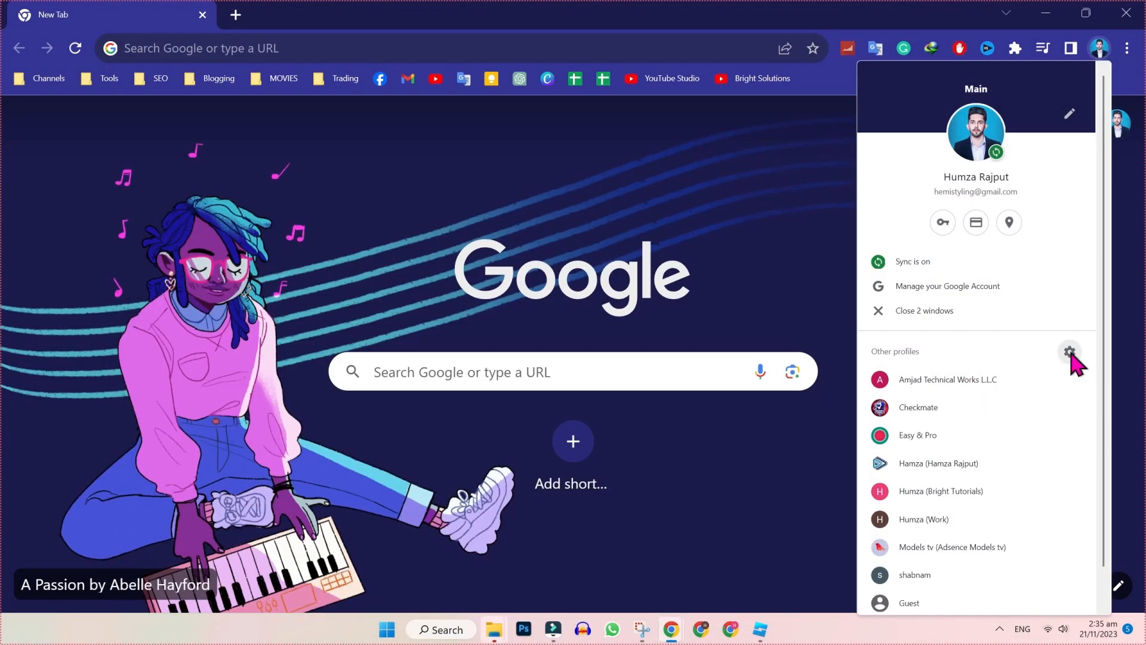
{"action": "left_click", "coordinate": [1067, 351]}
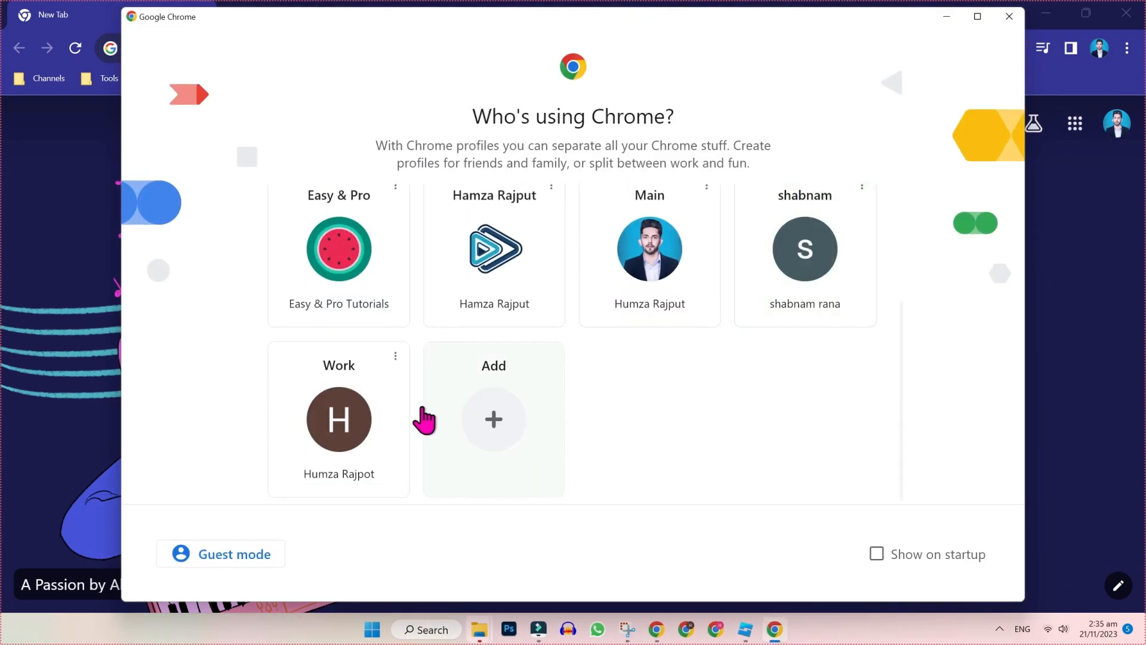
Step: Delete the Work profile from its card menu and confirm the removal
{"action": "left_click", "coordinate": [395, 355]}
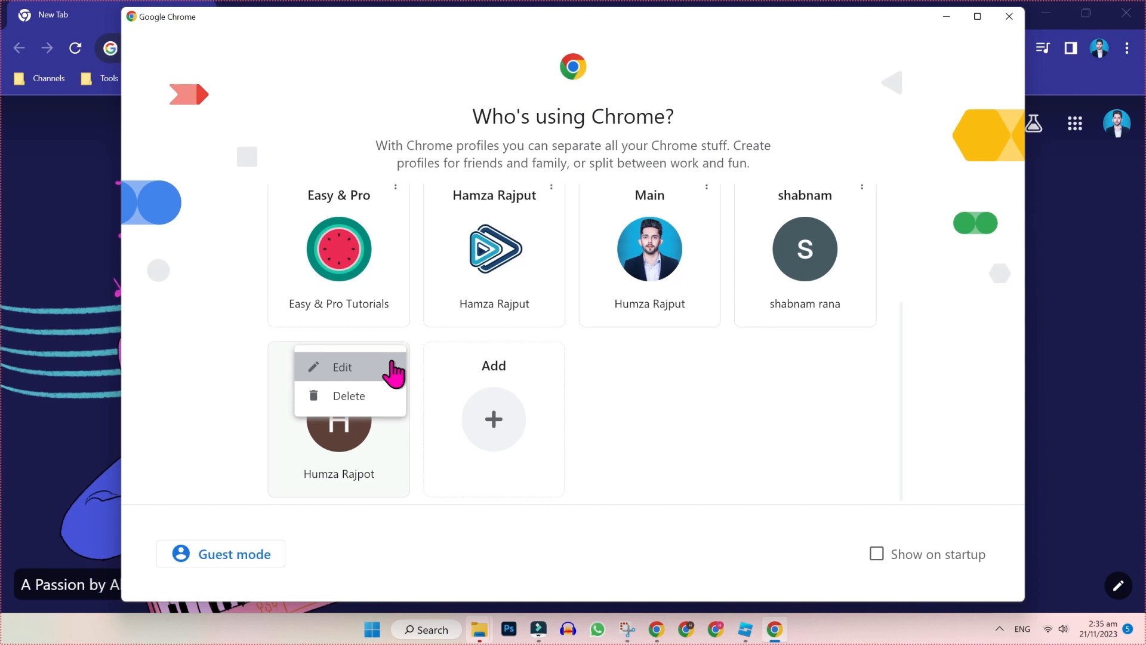
{"action": "left_click", "coordinate": [349, 395]}
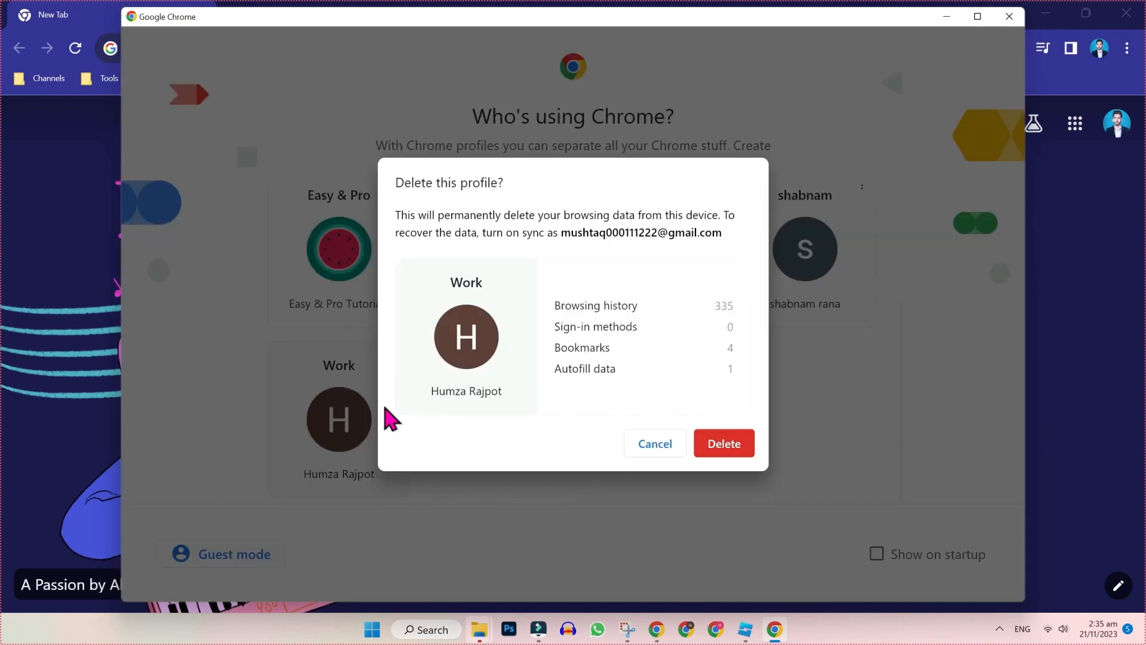
{"action": "left_click", "coordinate": [722, 443]}
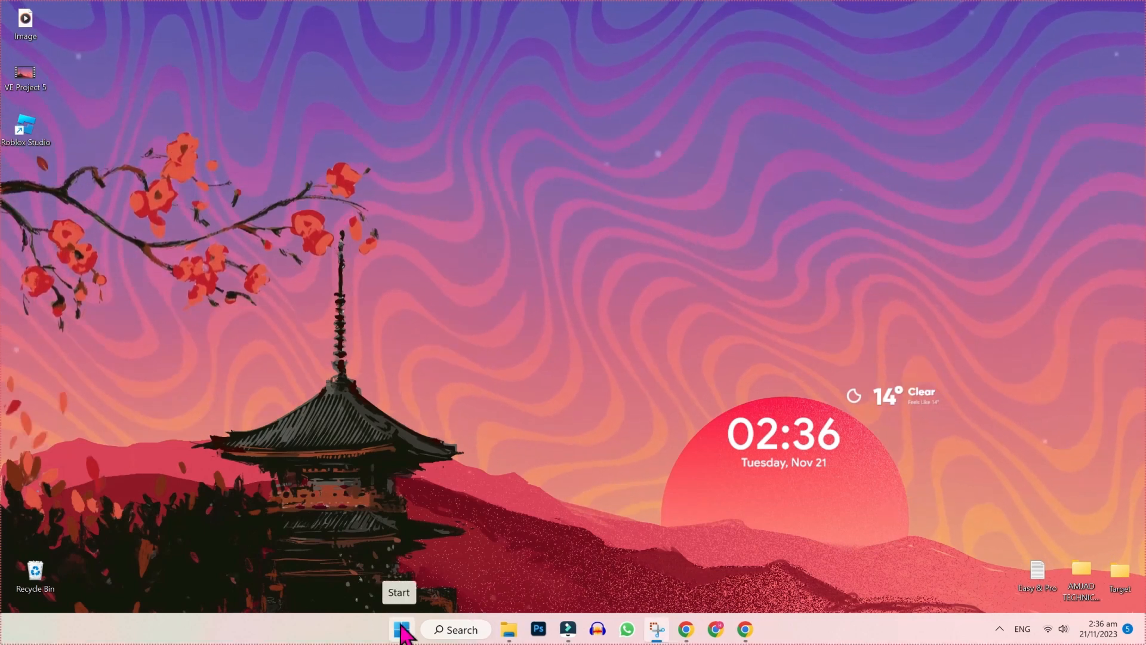
Step: Launch File Explorer from the Start right-click menu and go into Windows (C:) > Users
{"action": "right_click", "coordinate": [401, 629]}
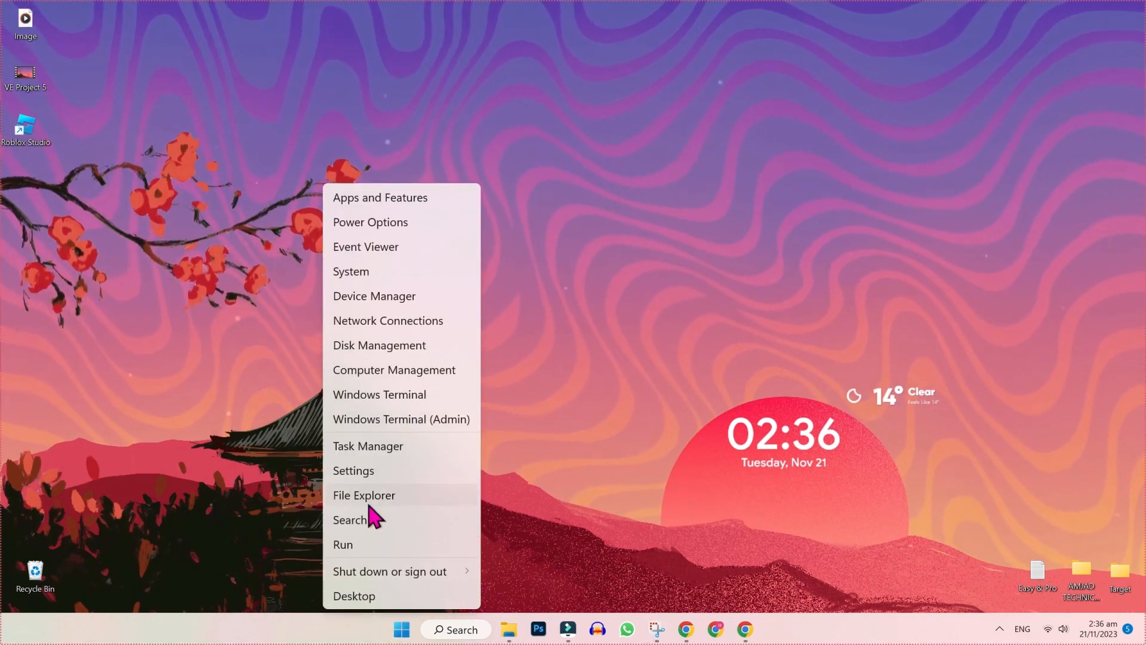
{"action": "left_click", "coordinate": [362, 494]}
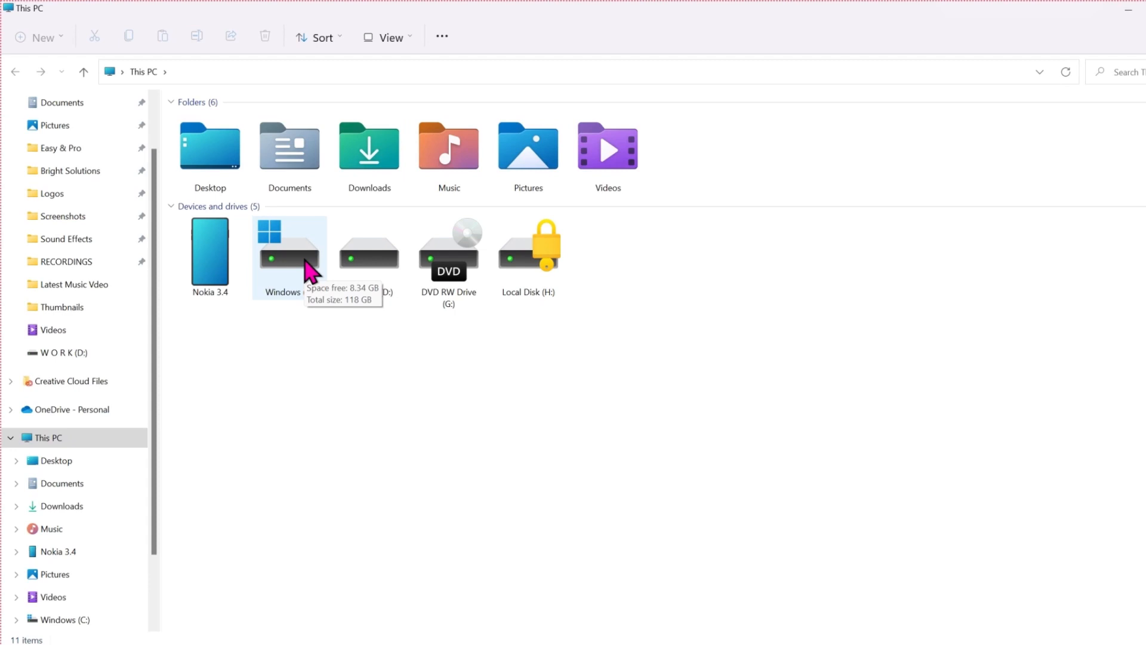
{"action": "double_click", "coordinate": [289, 245]}
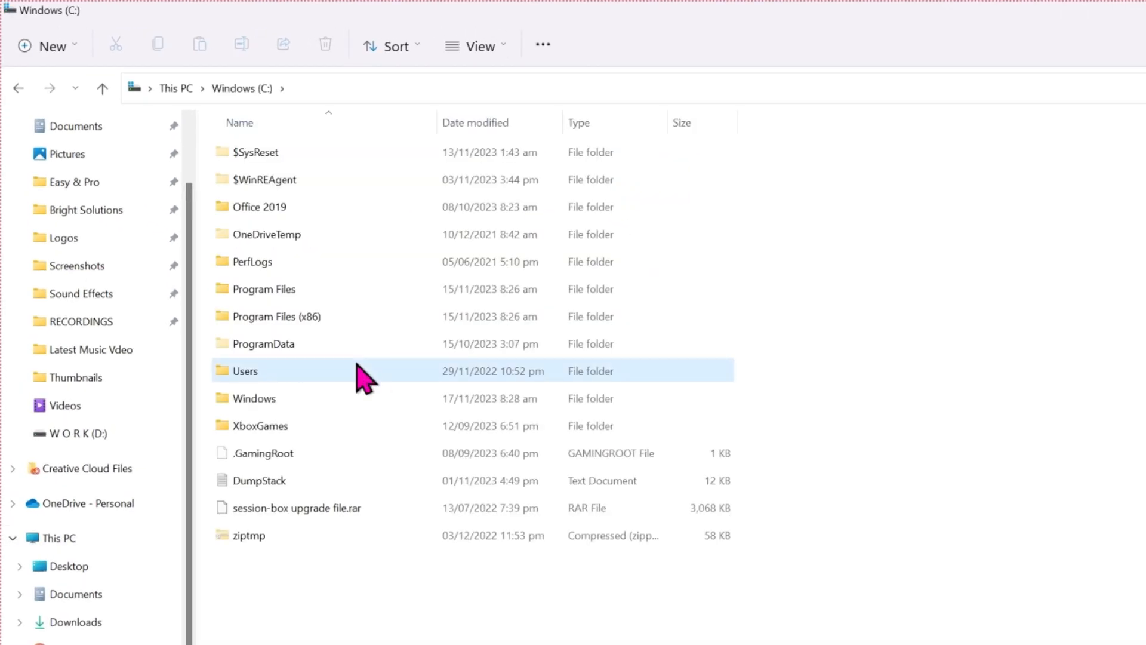
{"action": "double_click", "coordinate": [245, 370]}
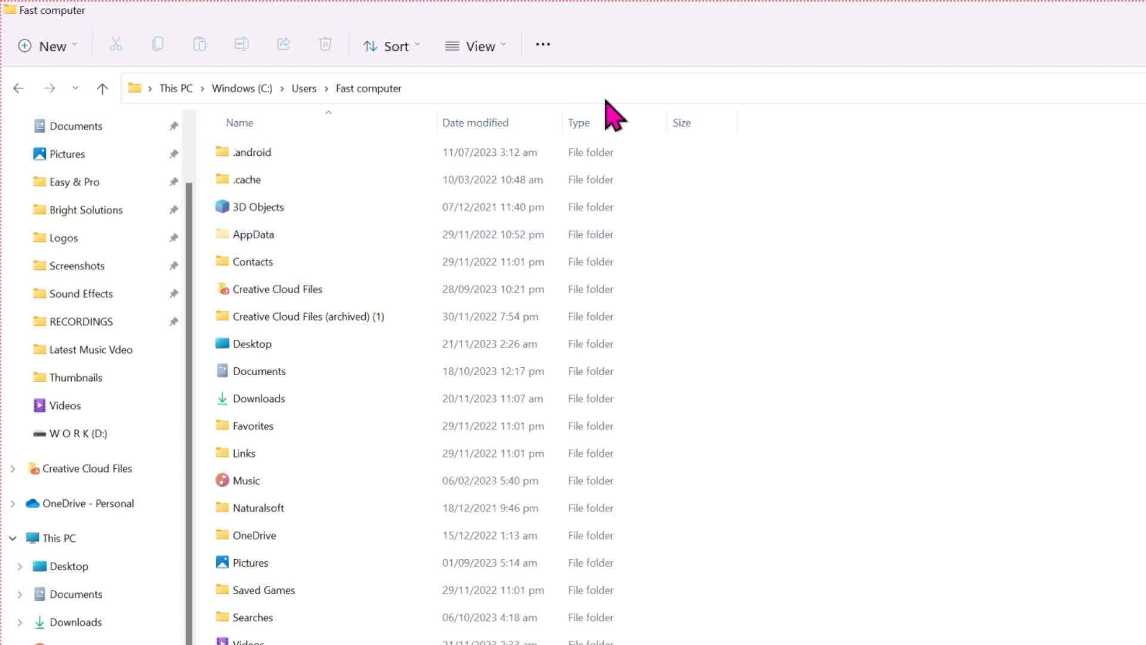
{"action": "left_click", "coordinate": [543, 45]}
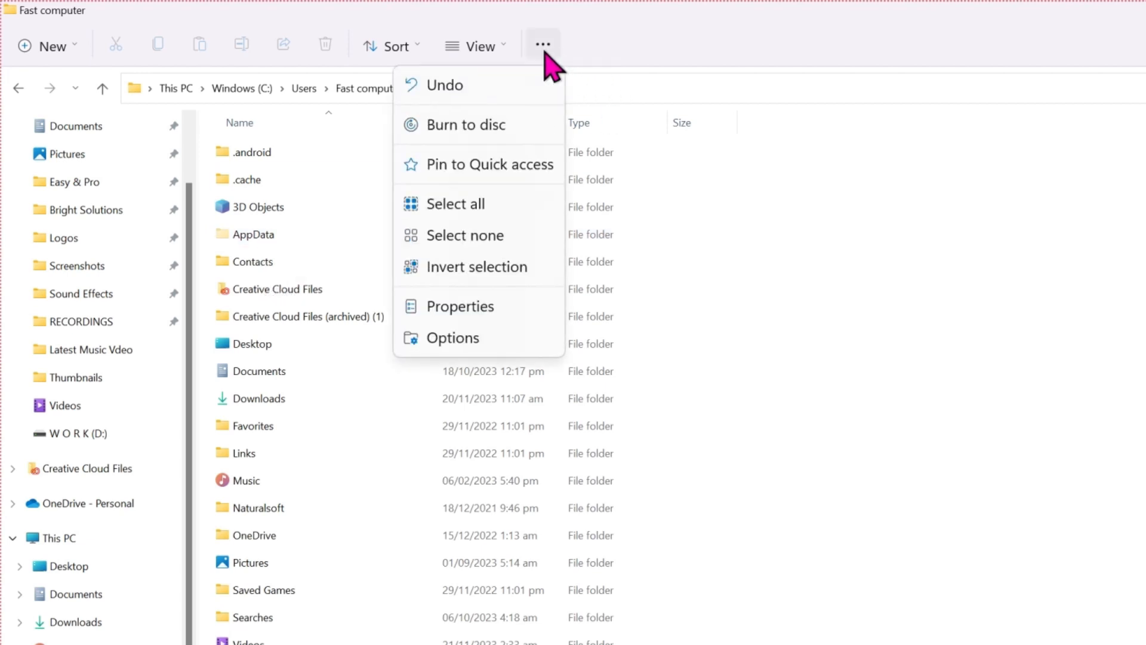
{"action": "left_click", "coordinate": [453, 337]}
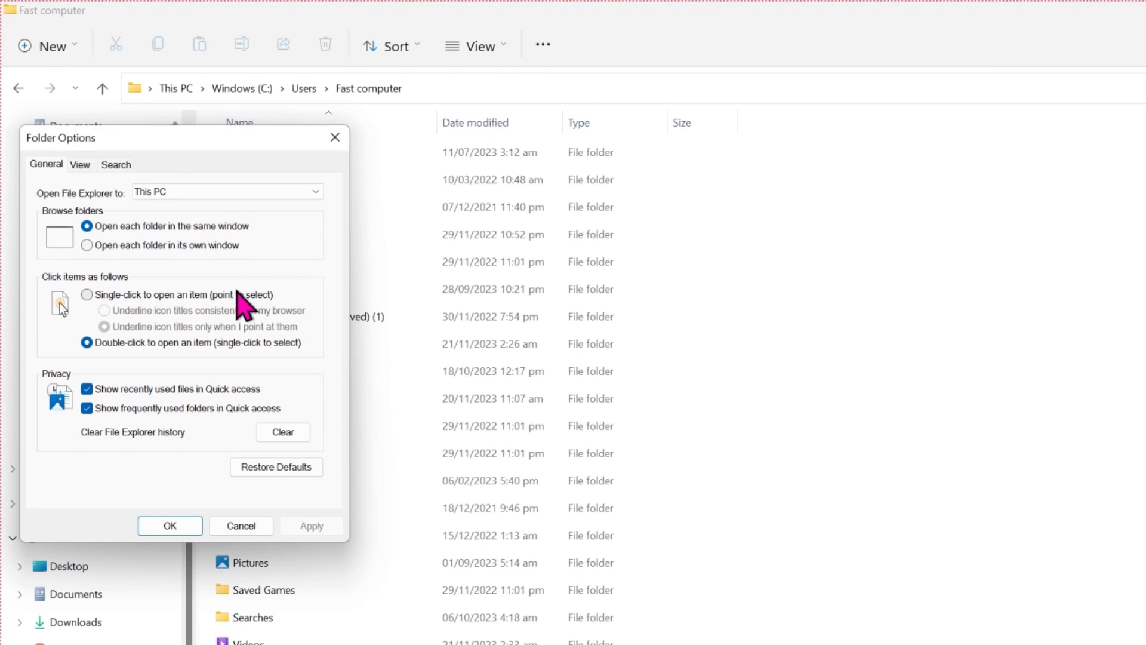
{"action": "left_click", "coordinate": [80, 163]}
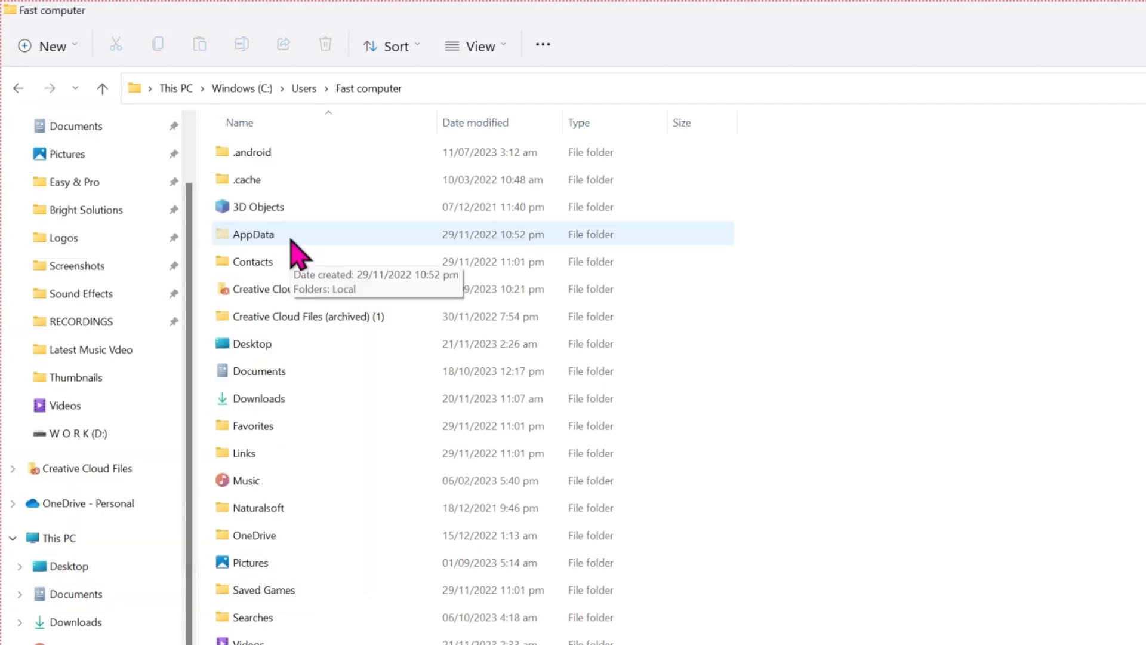
Step: Go into AppData\Local\Google\Chrome and bring up Properties for the User Data folder
{"action": "double_click", "coordinate": [253, 234]}
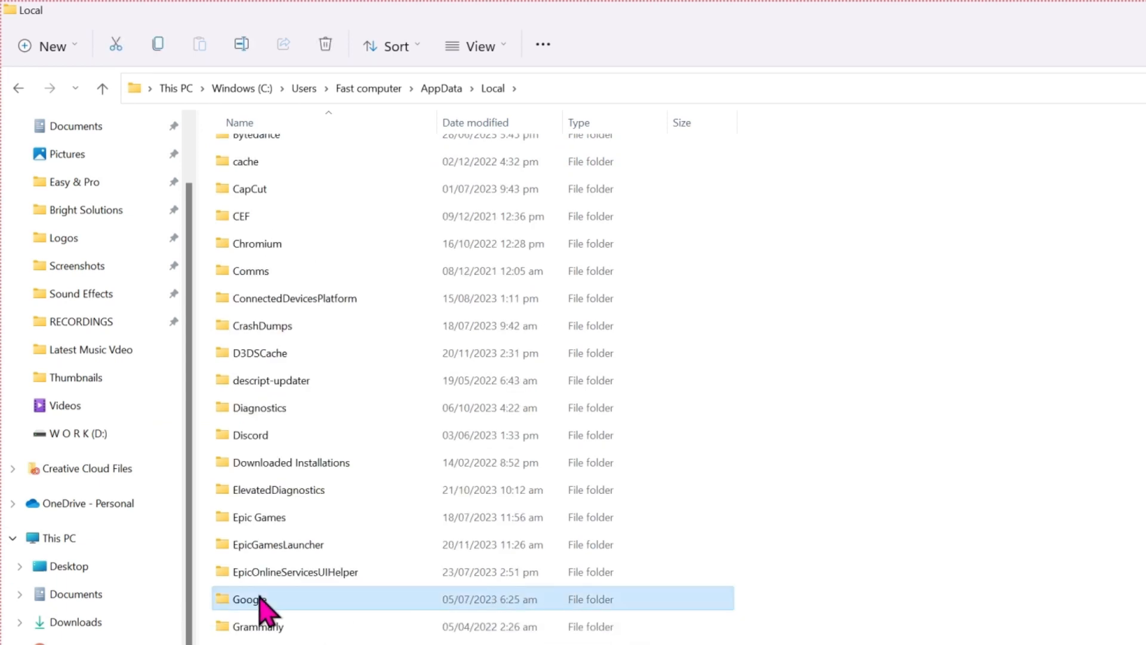
{"action": "double_click", "coordinate": [251, 598]}
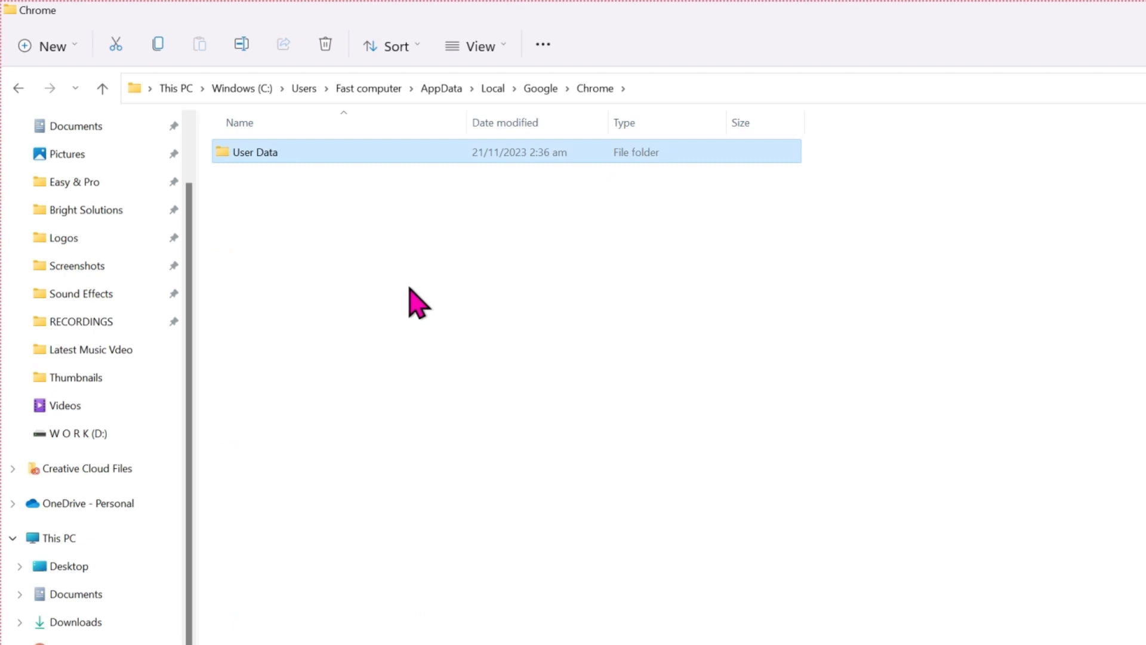
{"action": "mouse_move", "coordinate": [276, 174]}
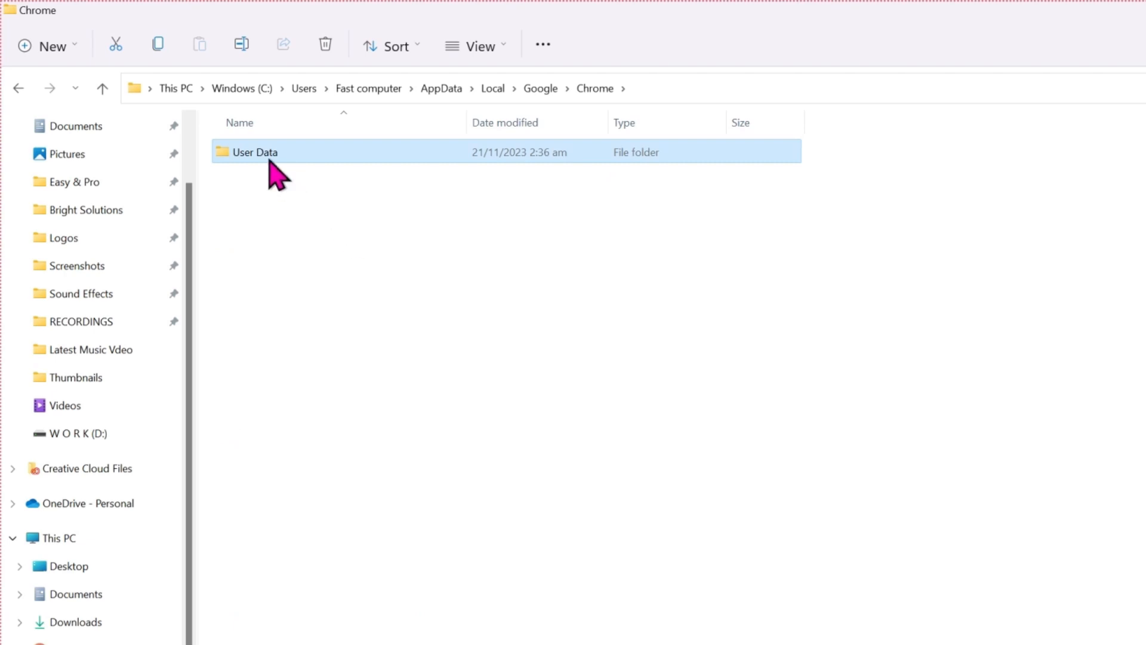
{"action": "right_click", "coordinate": [254, 151]}
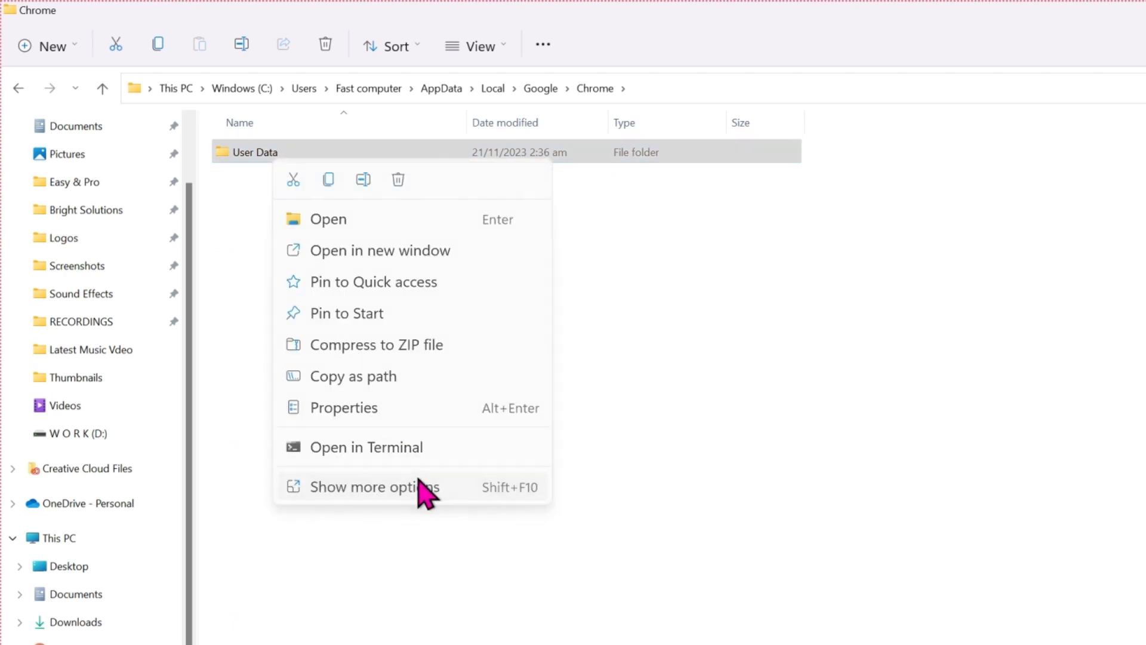
{"action": "left_click", "coordinate": [344, 407]}
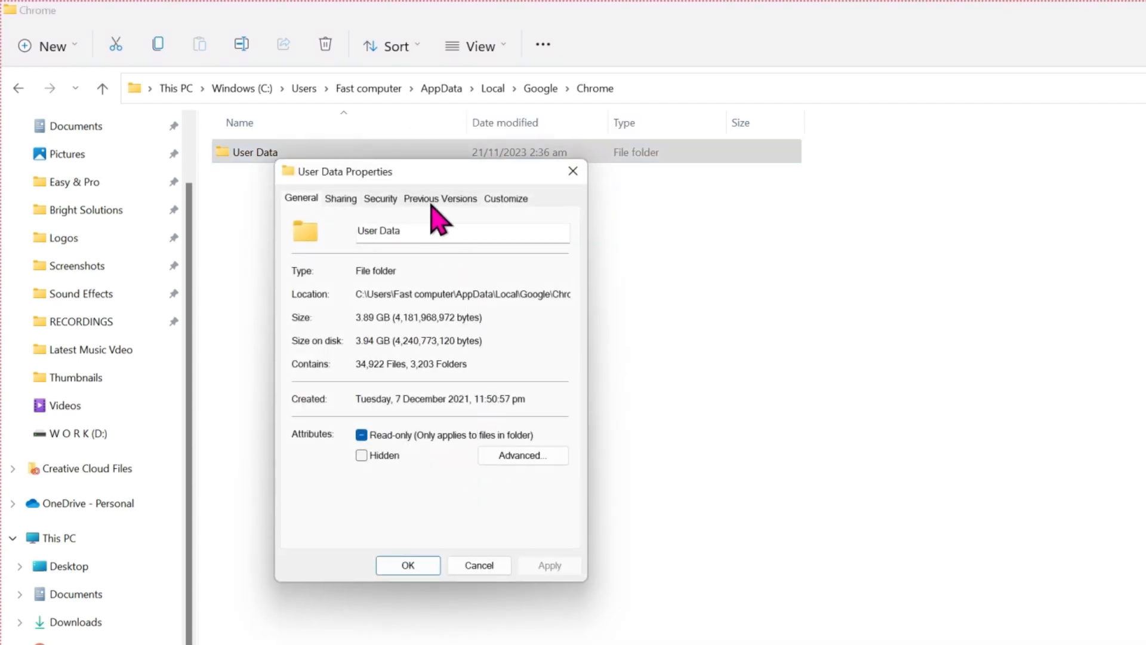
Step: Switch User Data Properties to Previous Versions, which reports none available
{"action": "left_click", "coordinate": [441, 197]}
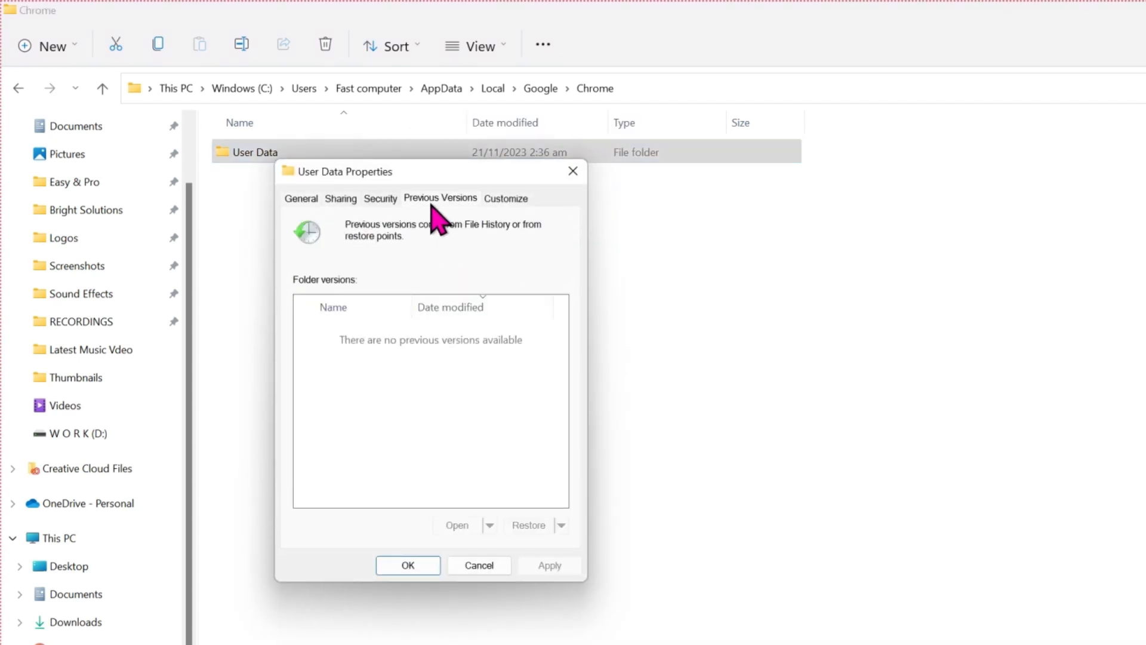
{"action": "mouse_move", "coordinate": [337, 358]}
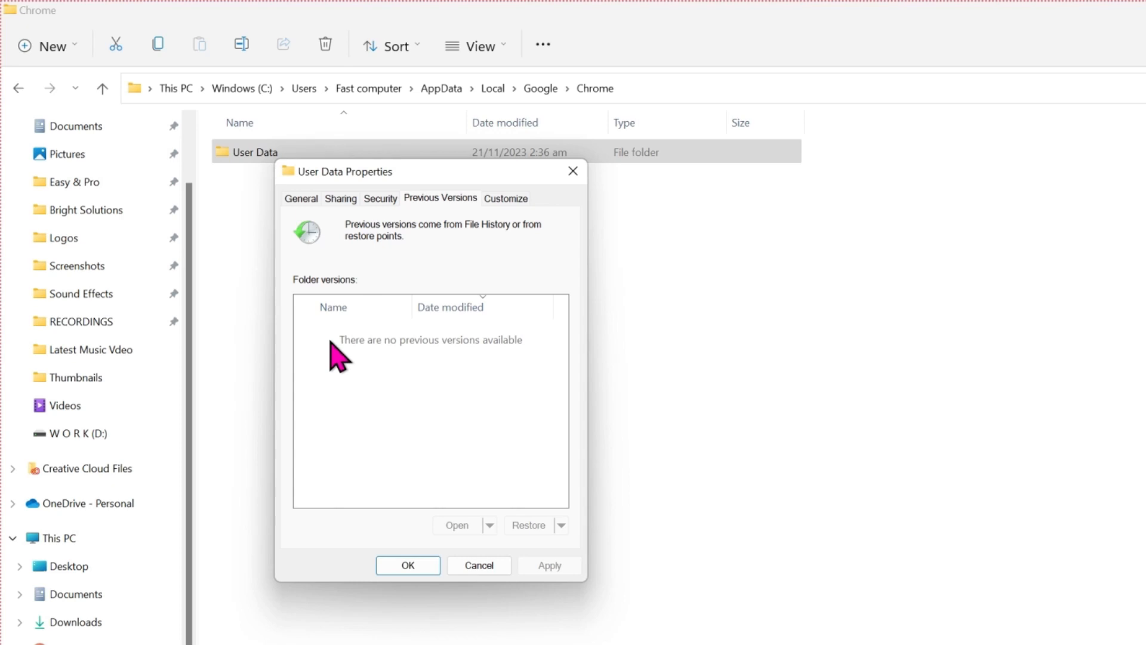
{"action": "mouse_move", "coordinate": [395, 363]}
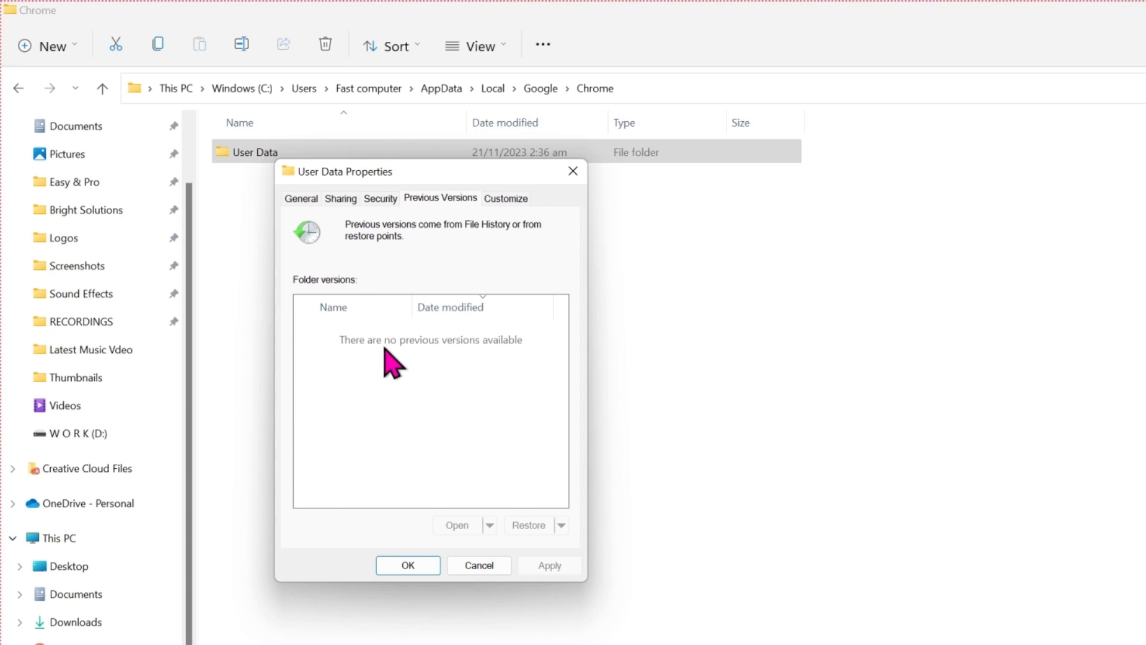
{"action": "mouse_move", "coordinate": [527, 544]}
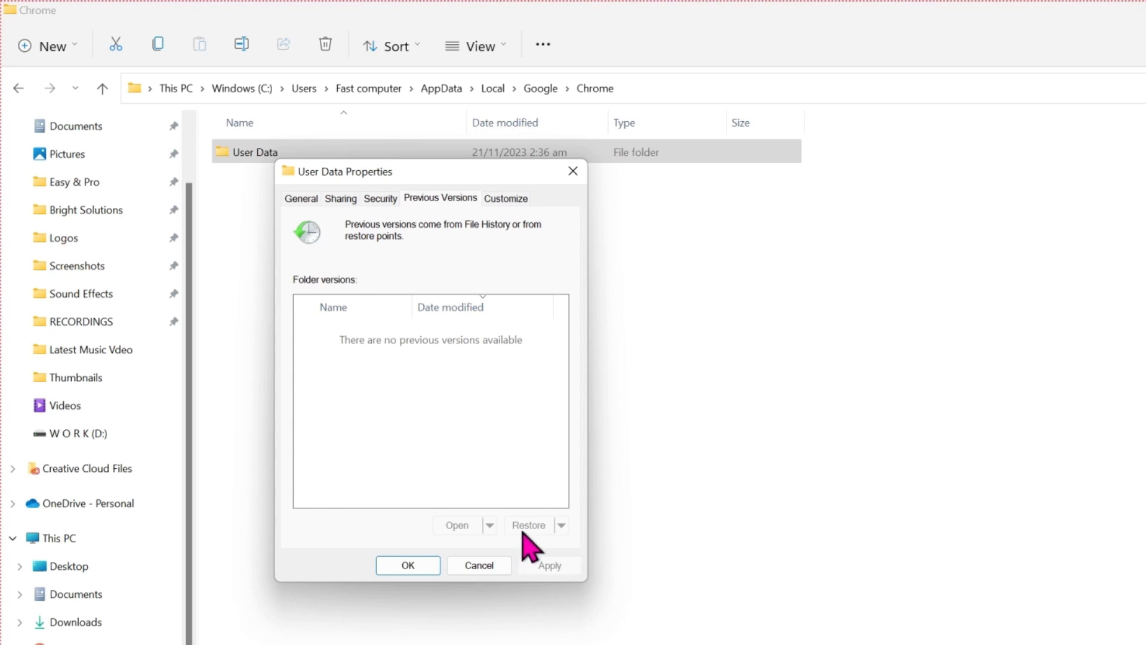